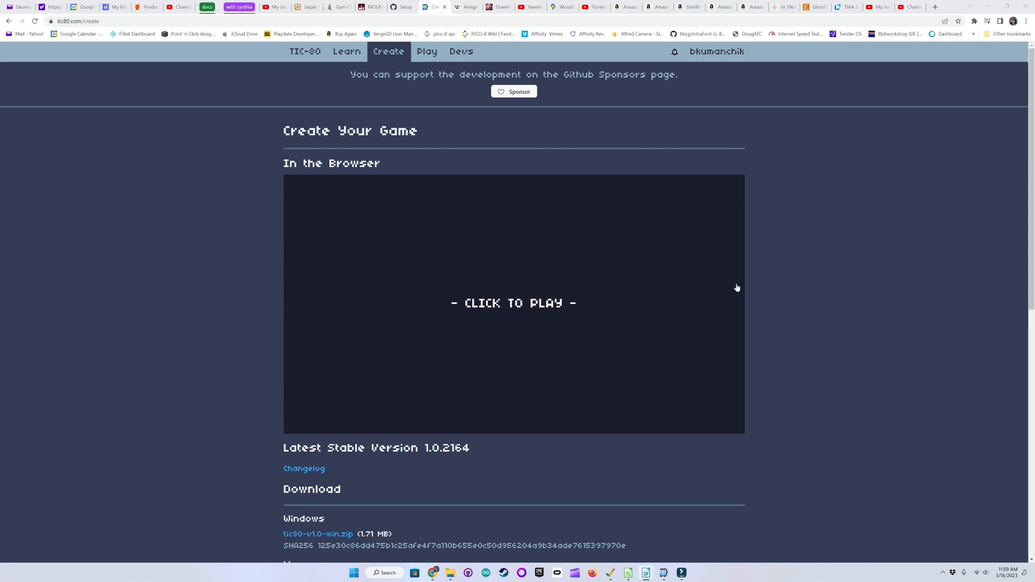
Scroll the tic80.com Create page down to the per-platform Download section and PRO details
scroll("down", 3)
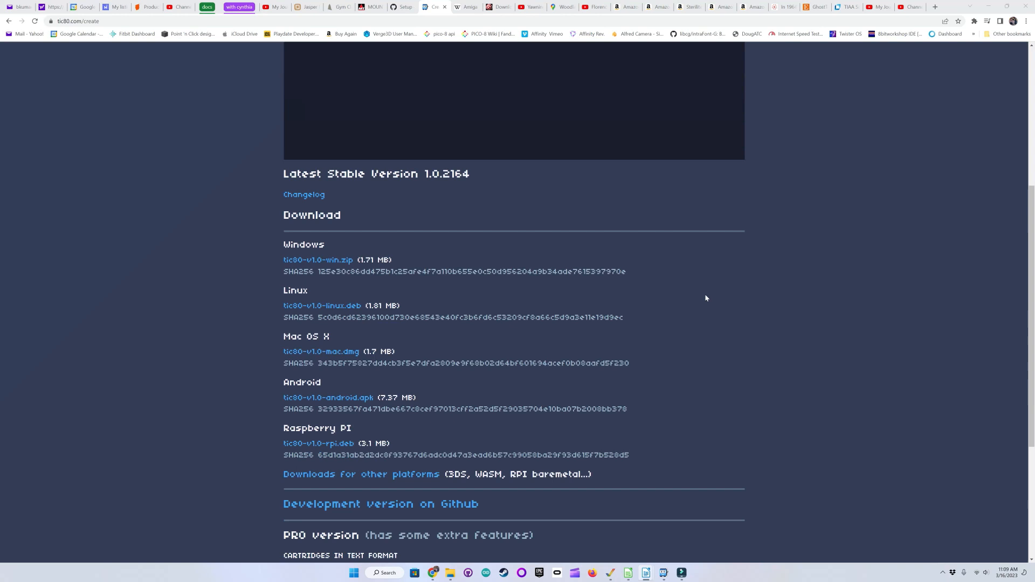
scroll("down", 3)
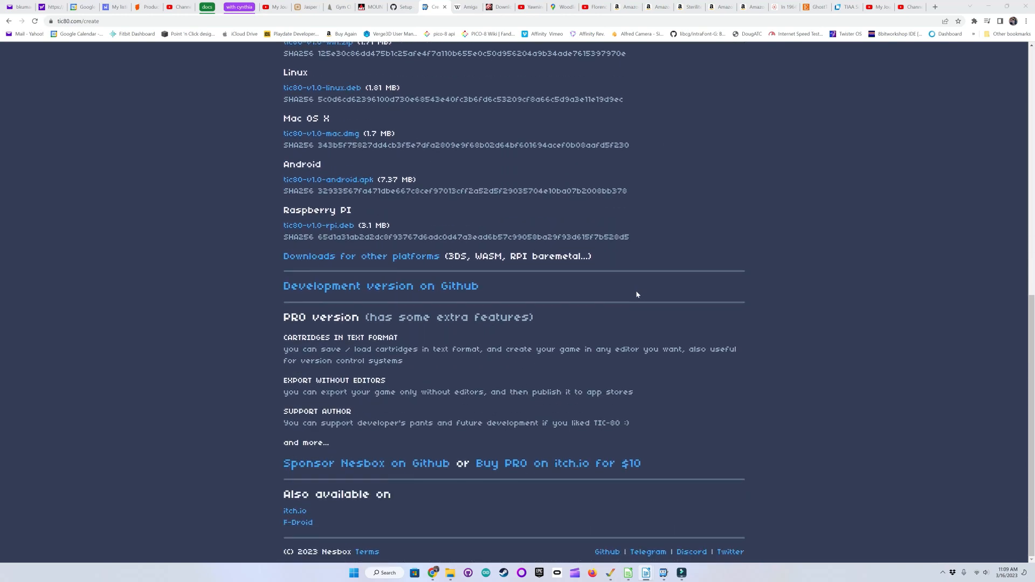
scroll("up", 3)
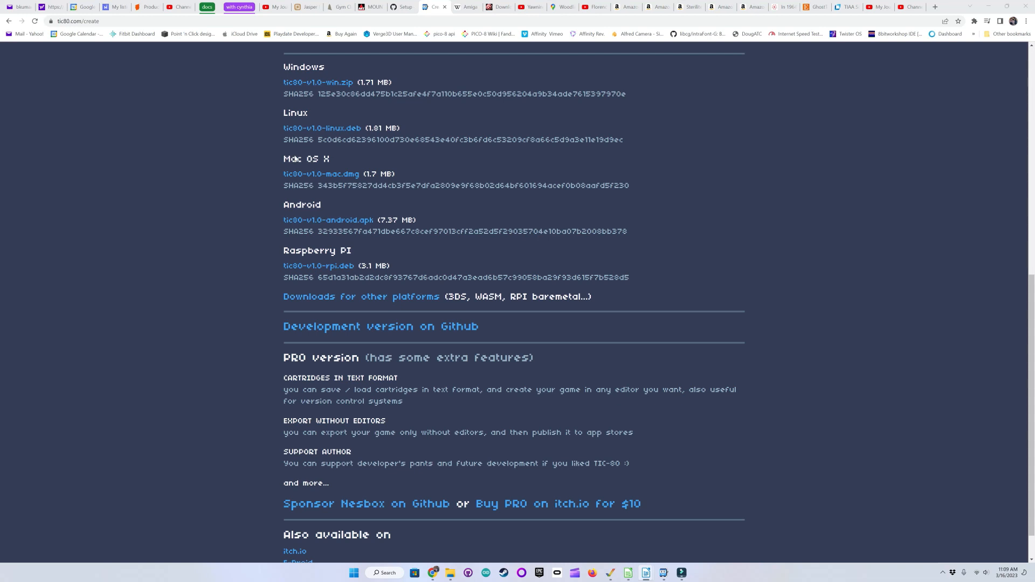
mouse_move(330, 210)
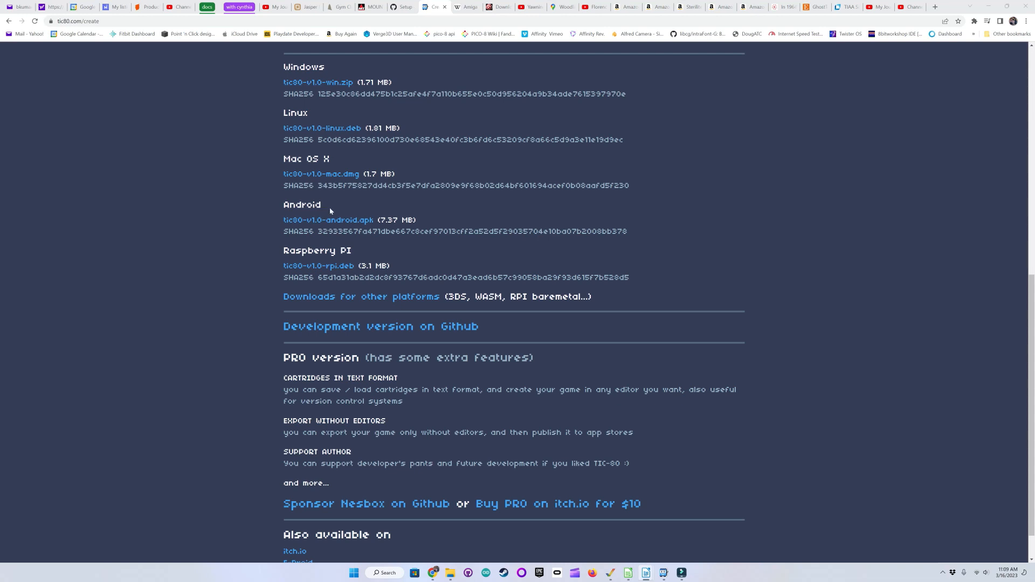
mouse_move(367, 258)
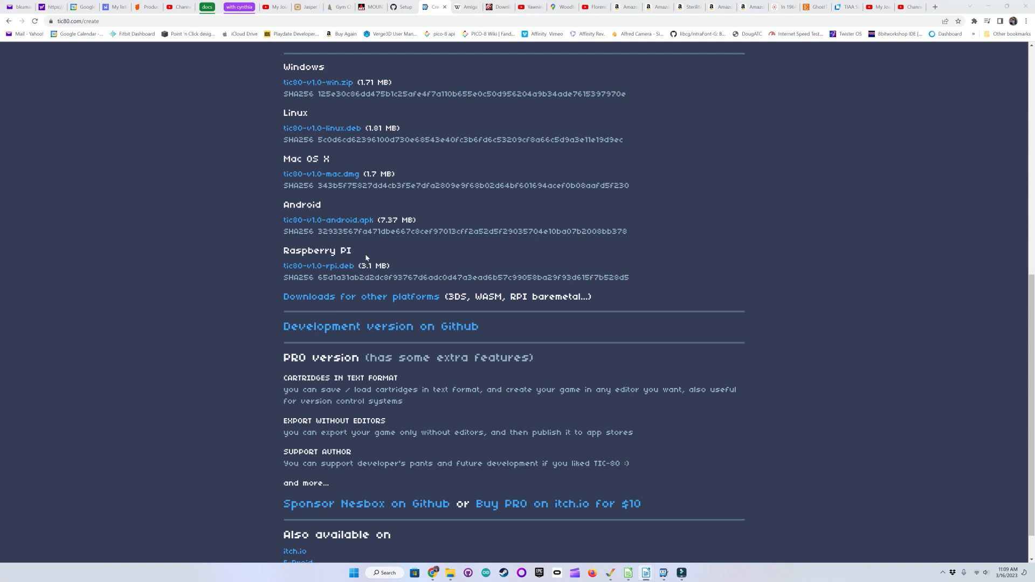
mouse_move(353, 207)
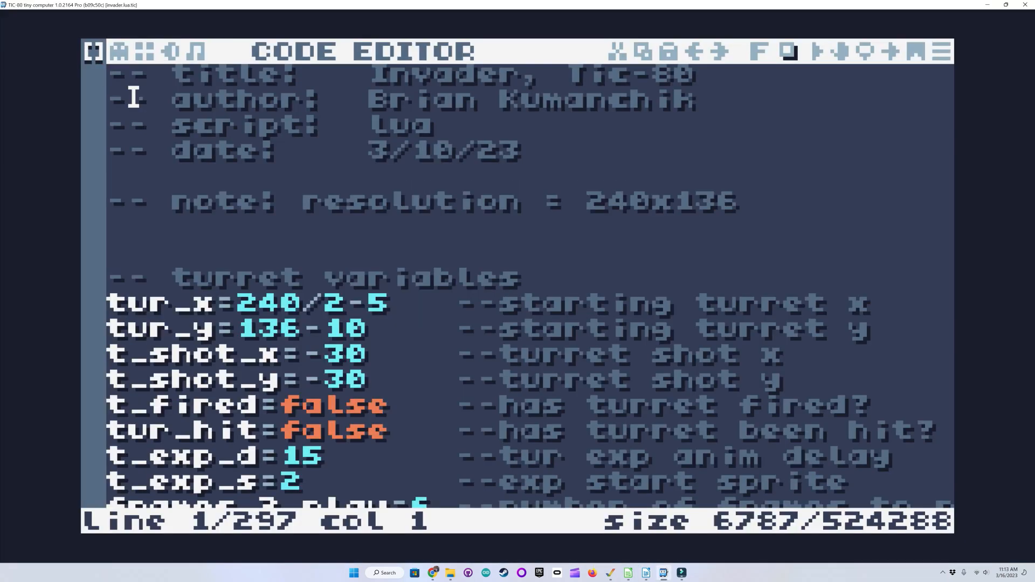
mouse_move(534, 76)
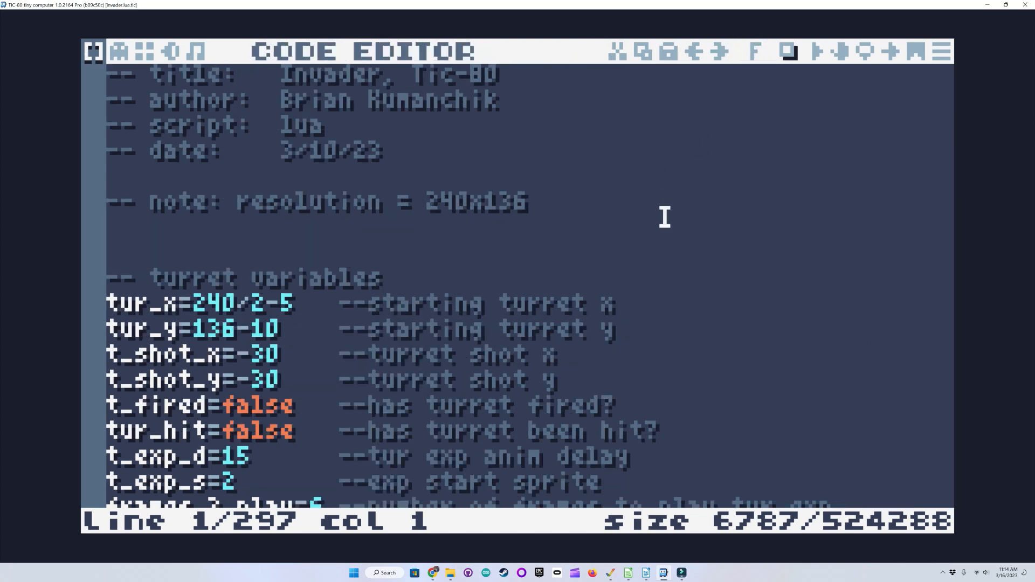
Visit the Sprite, Map, SFX and Music editors of the Invader cartridge in turn
left_click(120, 52)
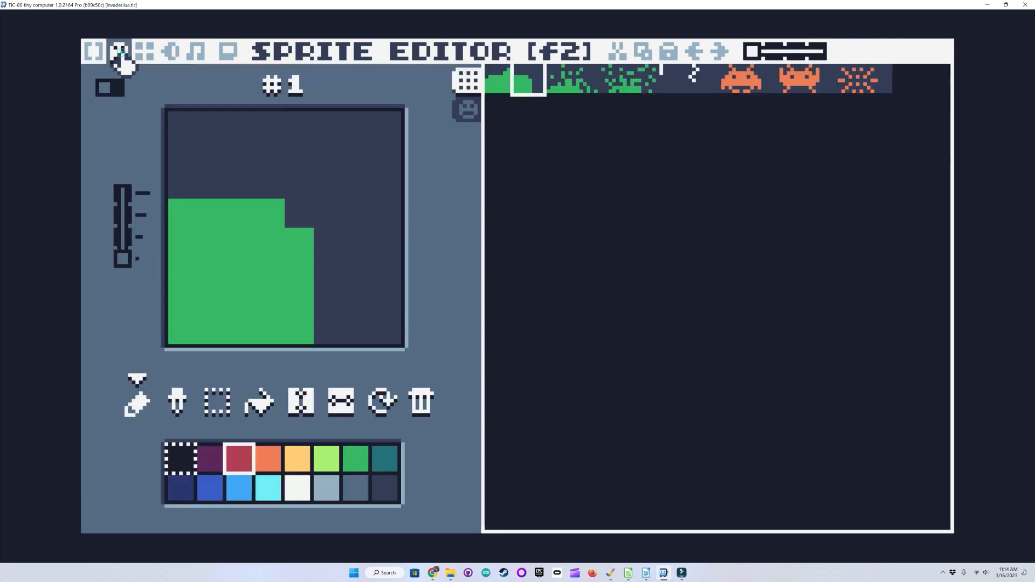
left_click(143, 52)
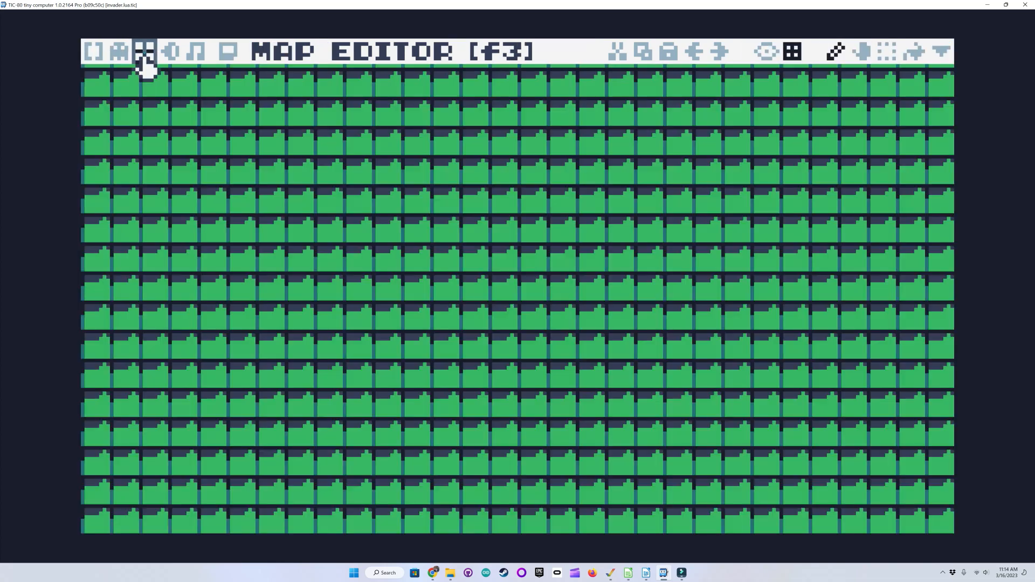
left_click(170, 52)
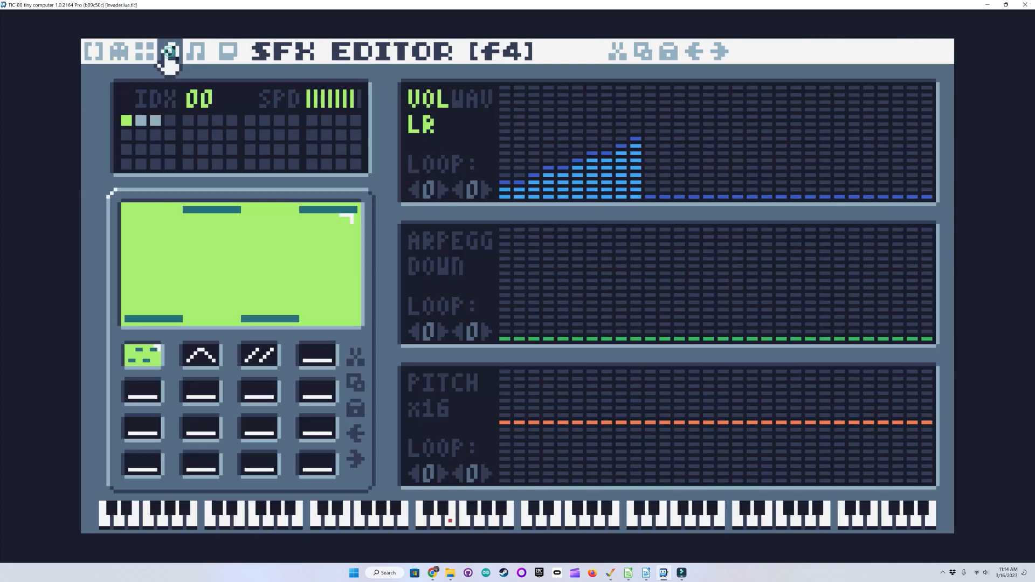
left_click(198, 52)
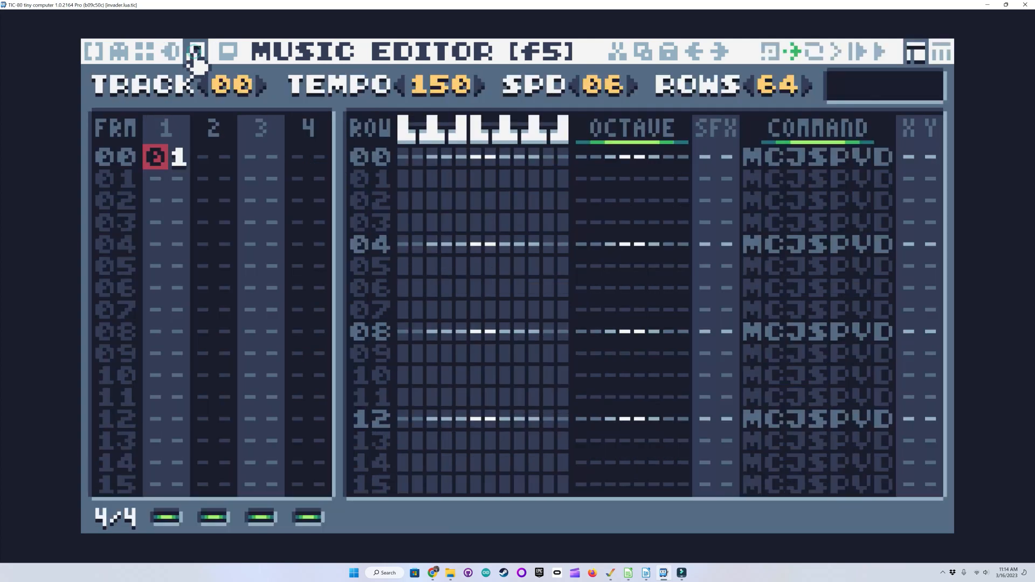
Inspect sprites #0 ground, #3 rubble, #4 and #5 debris, #9 orange invader, then show sound effect 00
left_click(122, 52)
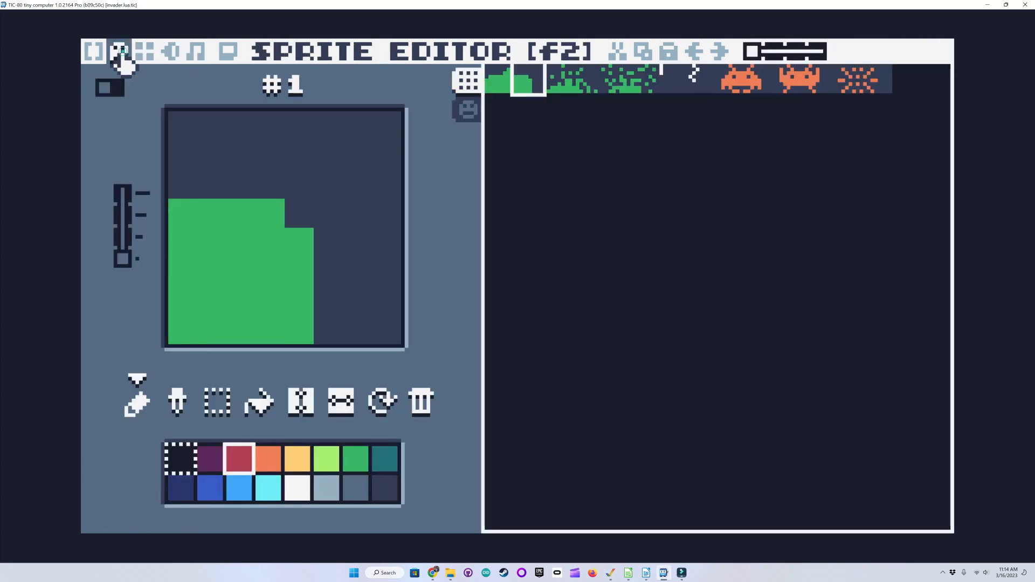
left_click(498, 81)
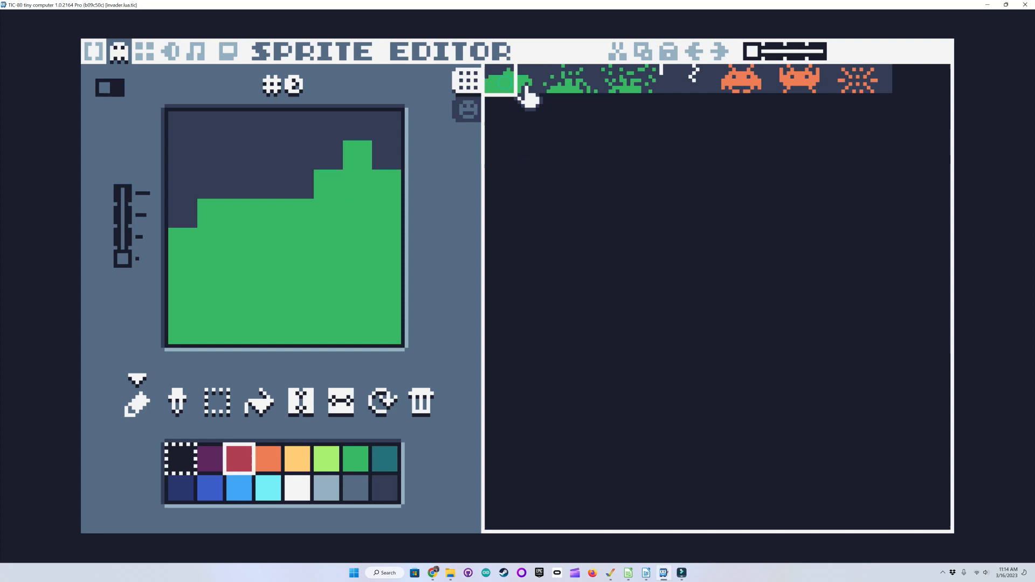
left_click(582, 81)
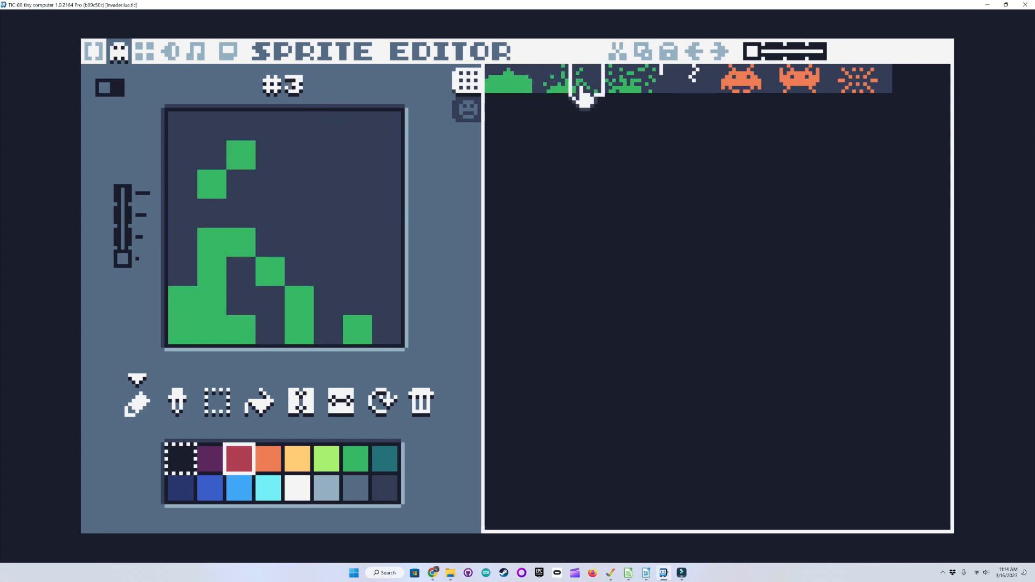
left_click(614, 81)
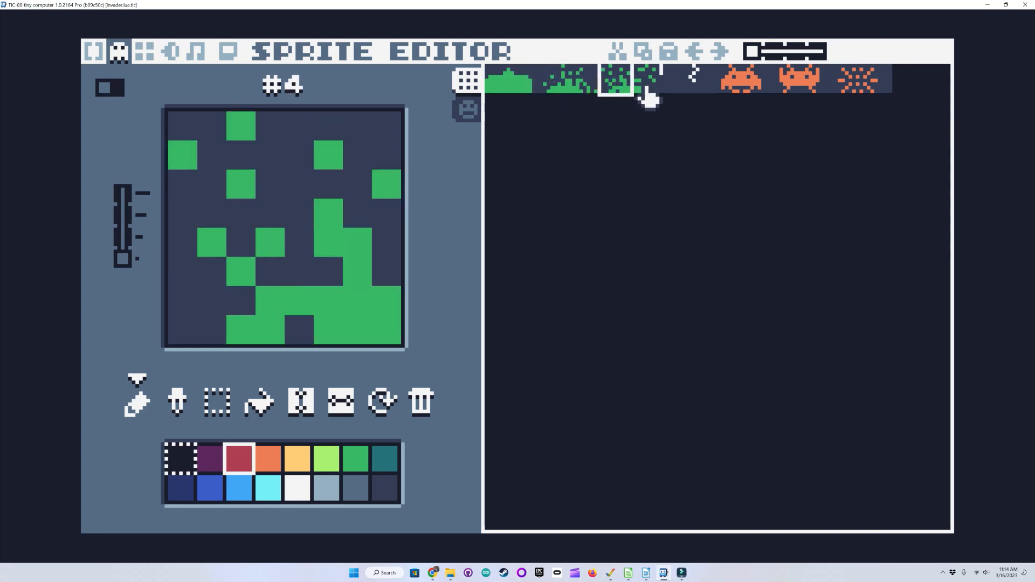
left_click(643, 80)
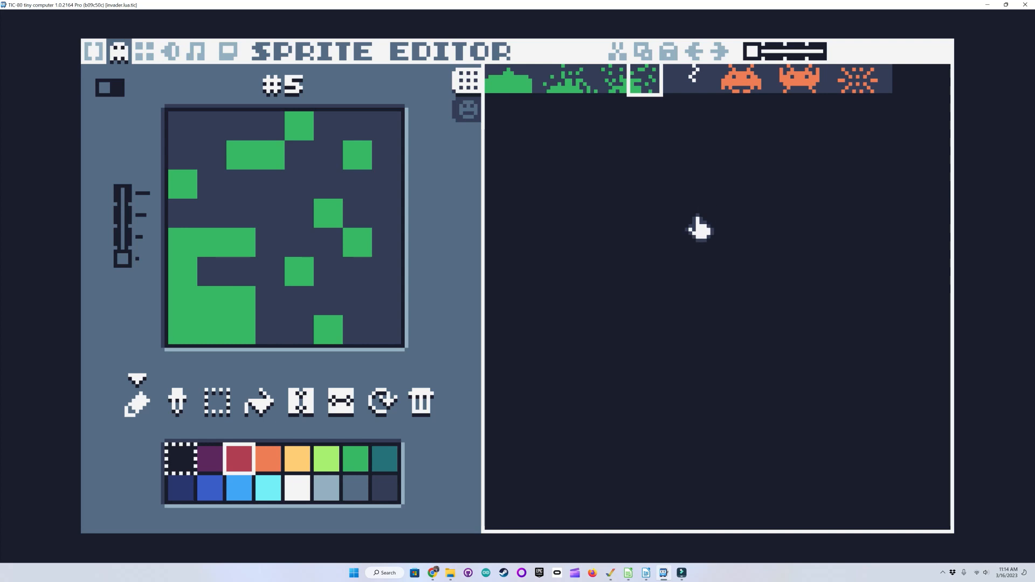
left_click(743, 81)
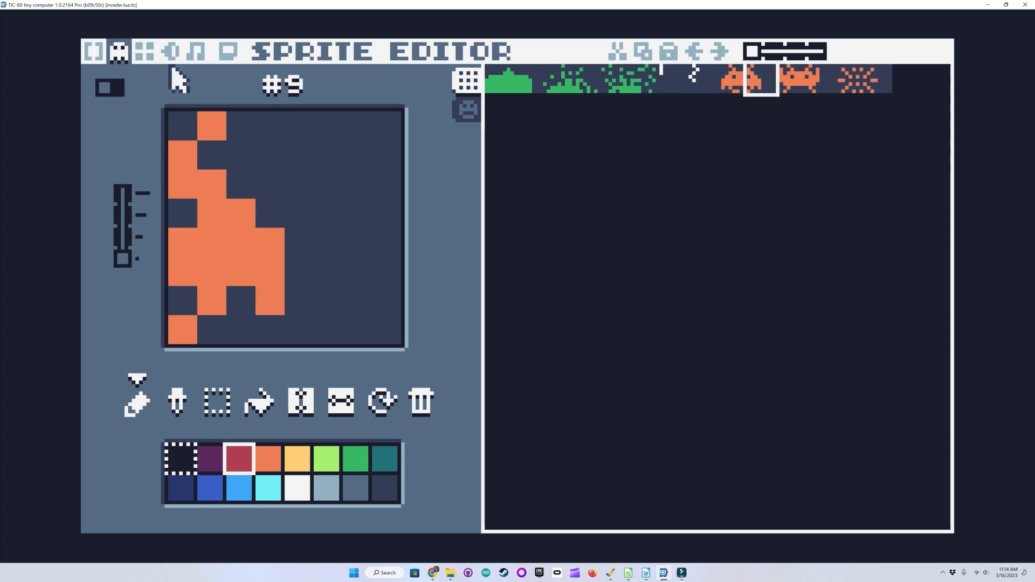
left_click(170, 52)
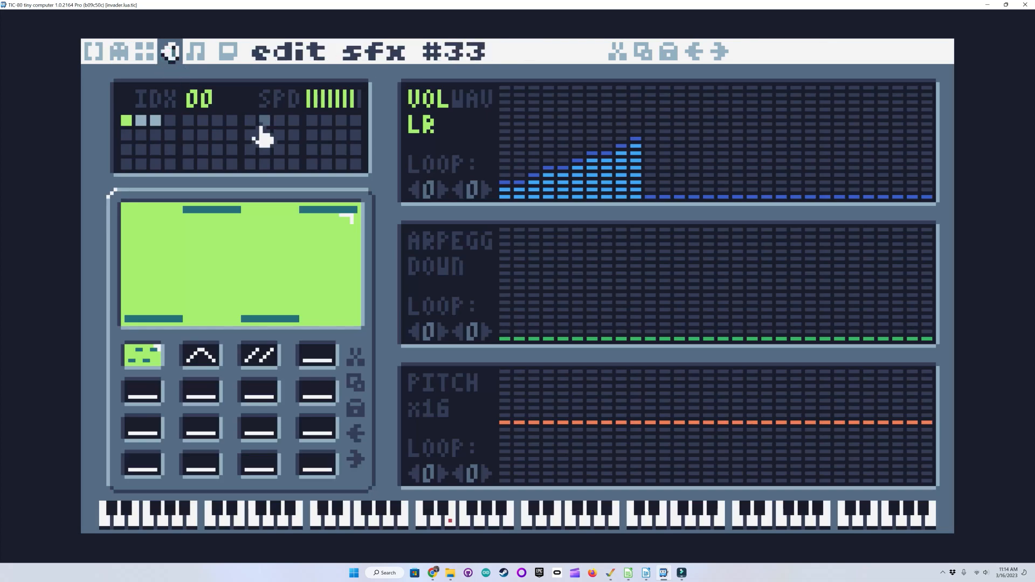
View sound effect 02's envelopes, then return to the cartridge's Lua code
left_click(142, 120)
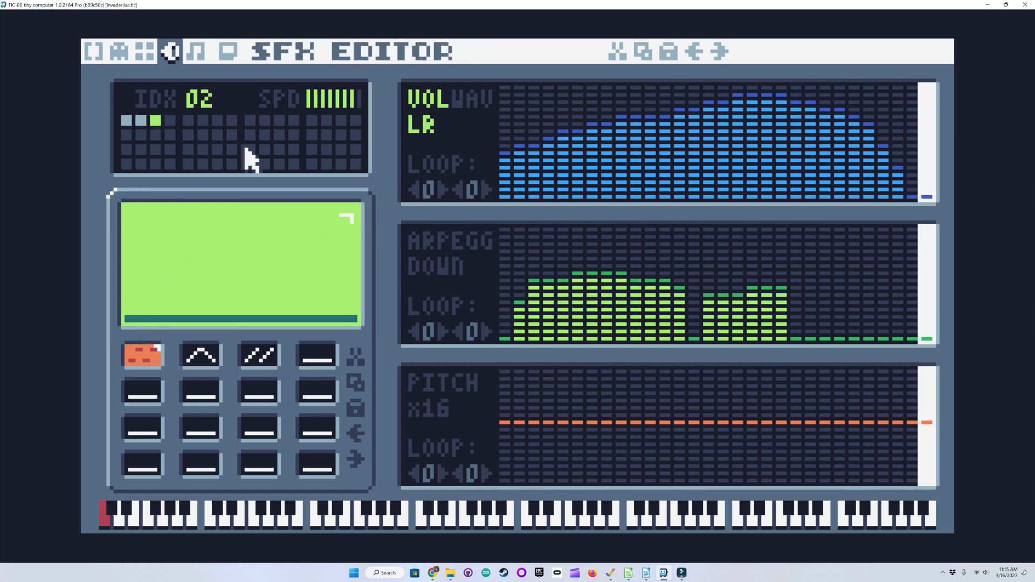
left_click(119, 51)
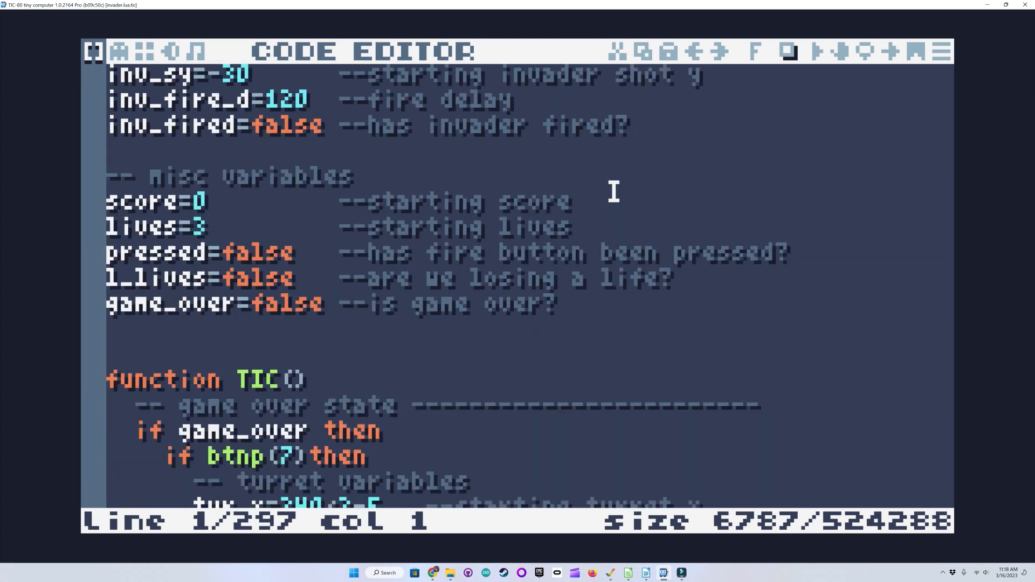
scroll("up", 3)
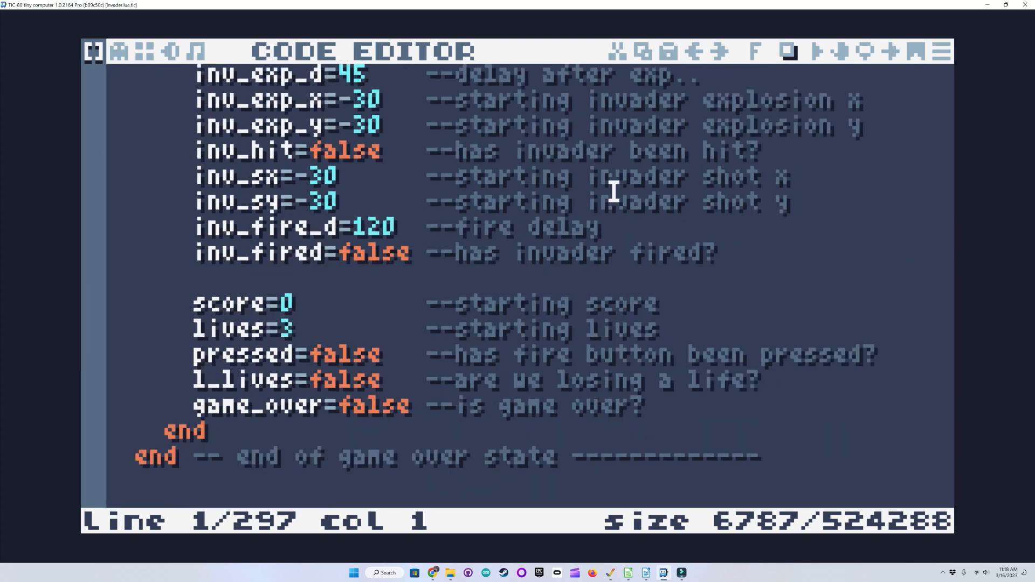
scroll("down", 3)
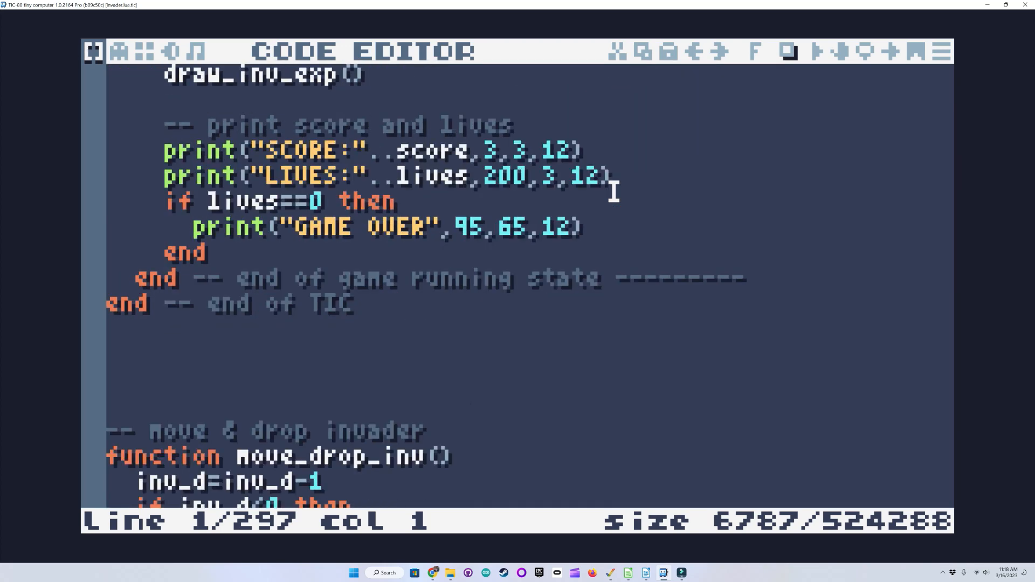
scroll("down", 3)
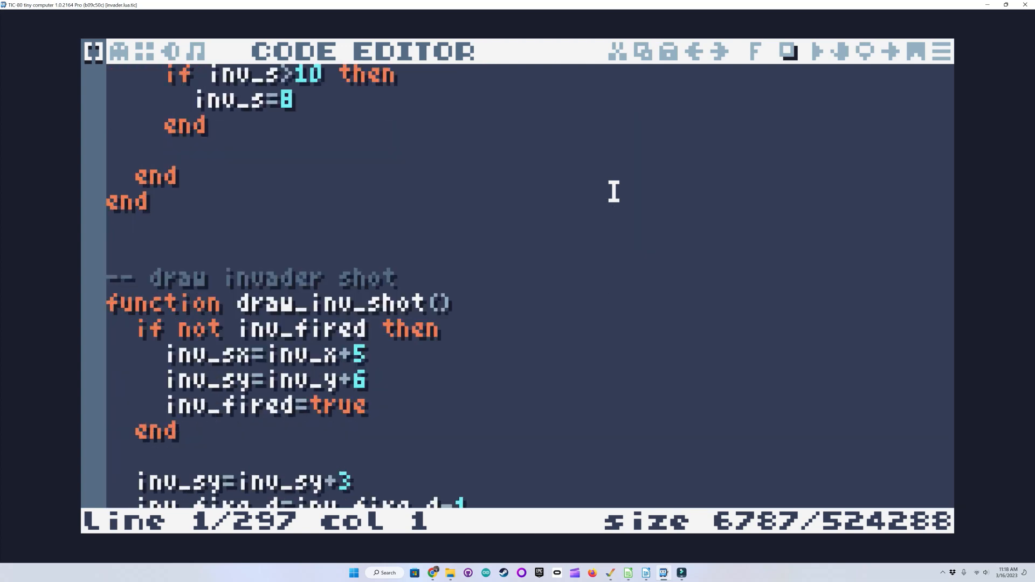
scroll("up", 3)
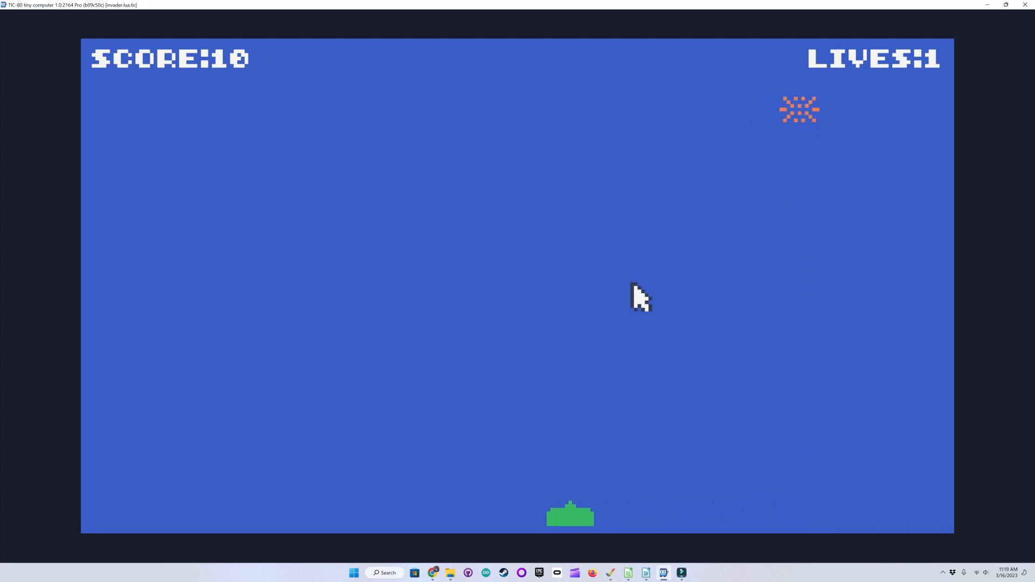
Leave the running Invader game for the TIC-80 system menu
key("Escape")
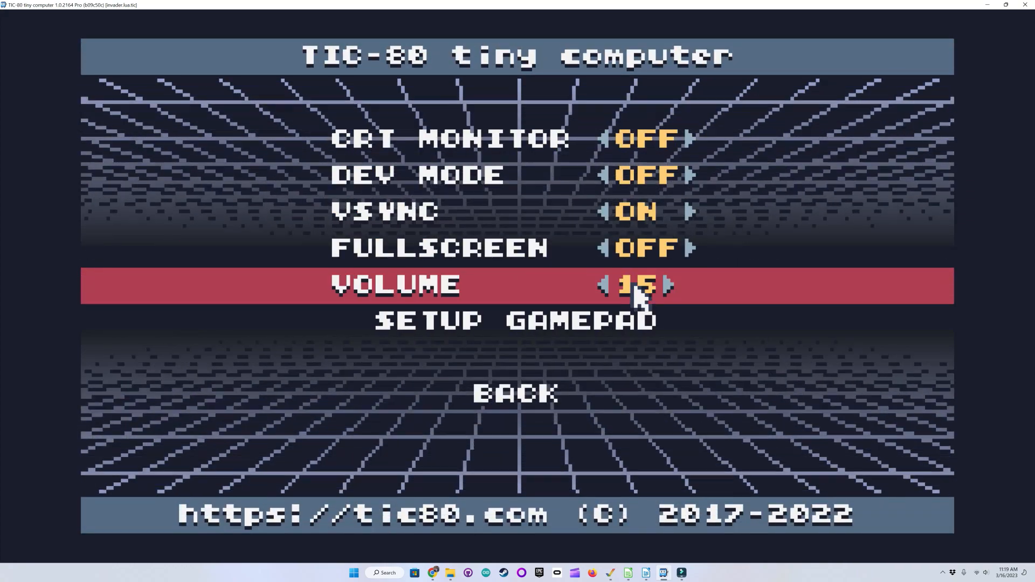
Turn FULLSCREEN on in the TIC-80 options
key("up")
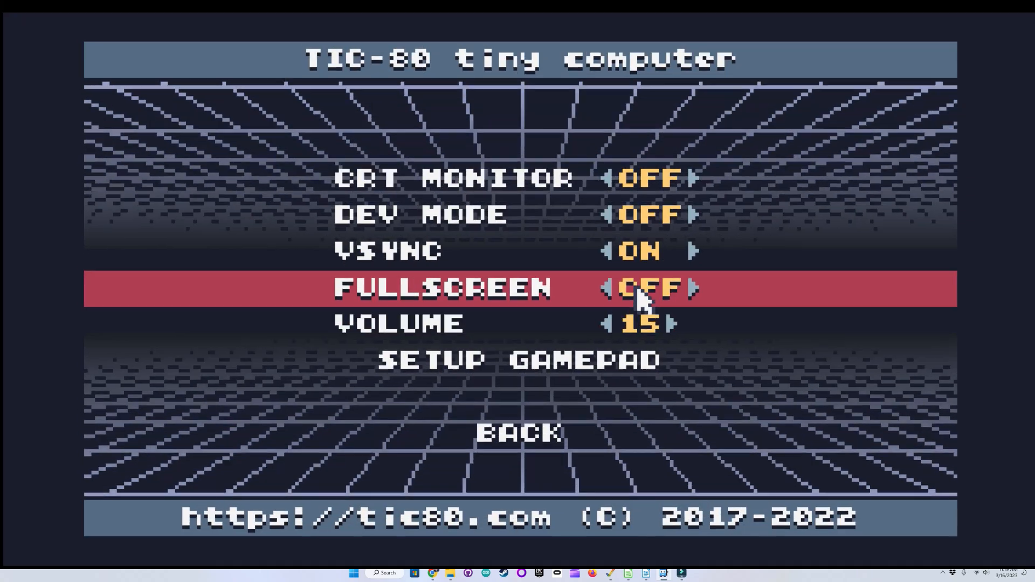
left_click(647, 288)
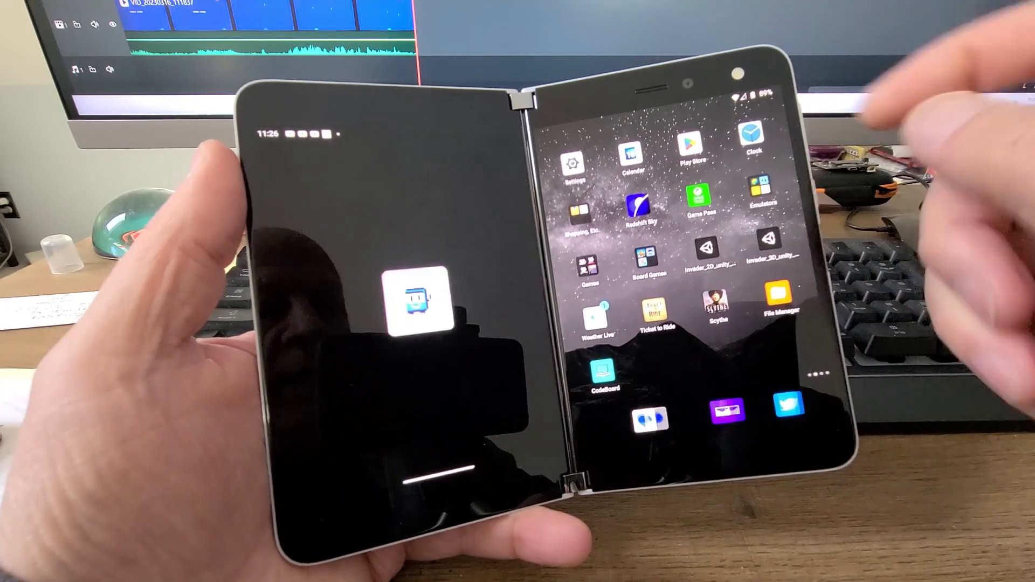
Start TIC-80 on the Surface Duo and enter 'load invader' in its console
left_click(418, 299)
type("load")
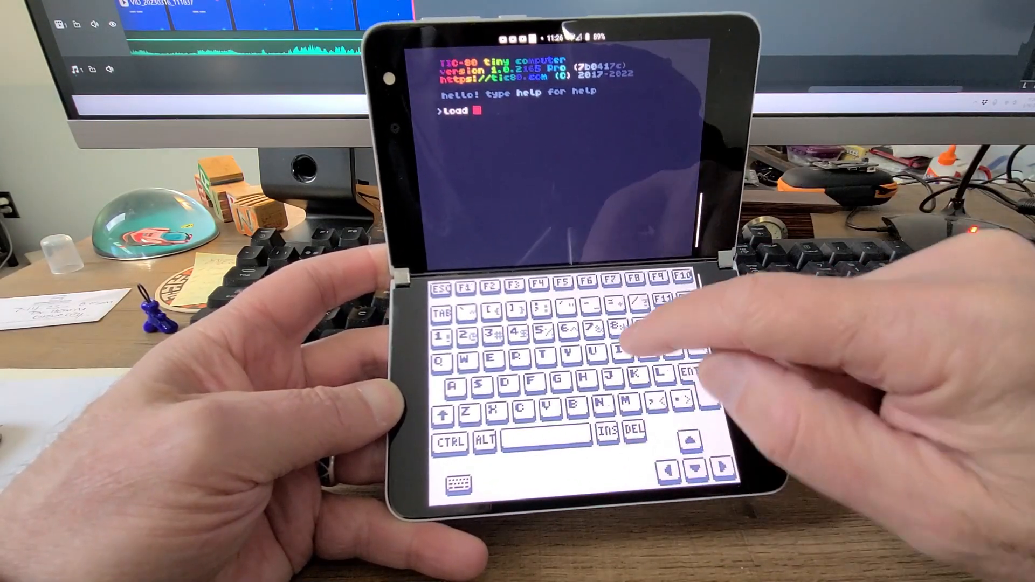
type("invader")
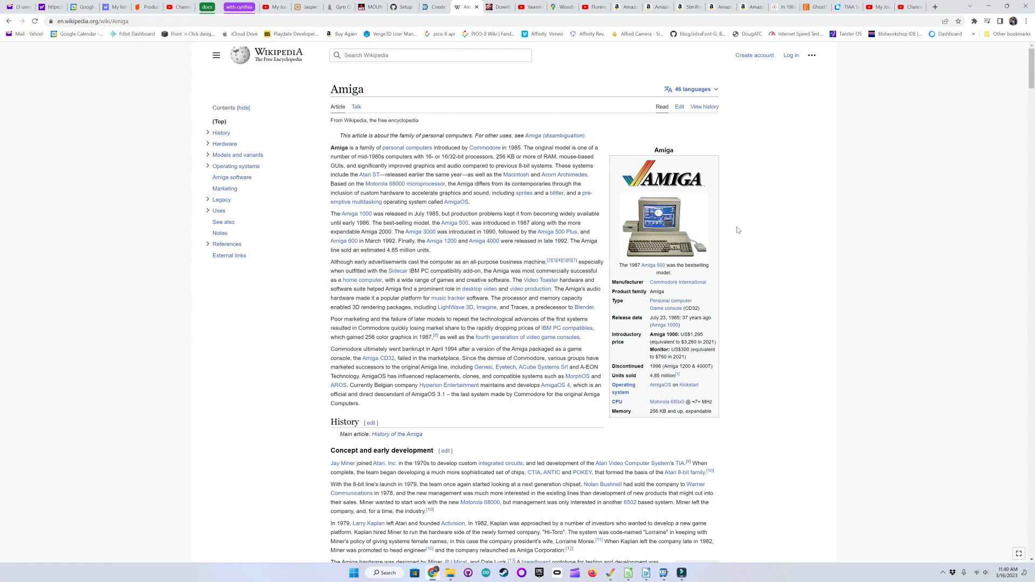
Switch to the Amiga Boing Blog tab with the AMOS Professional download page
left_click(499, 6)
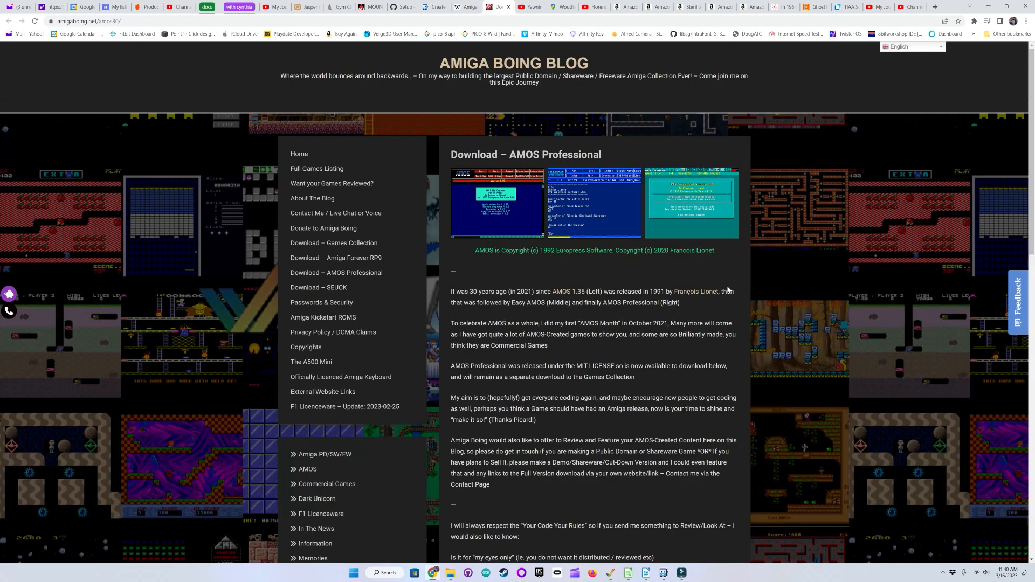